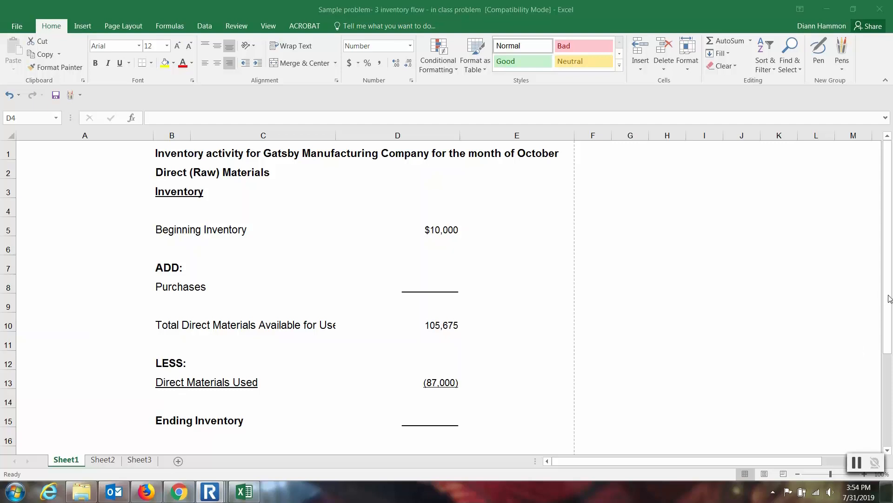
Step: Widen column C so the 'Total Direct Materials Available for Use' label fits
left_click(397, 207)
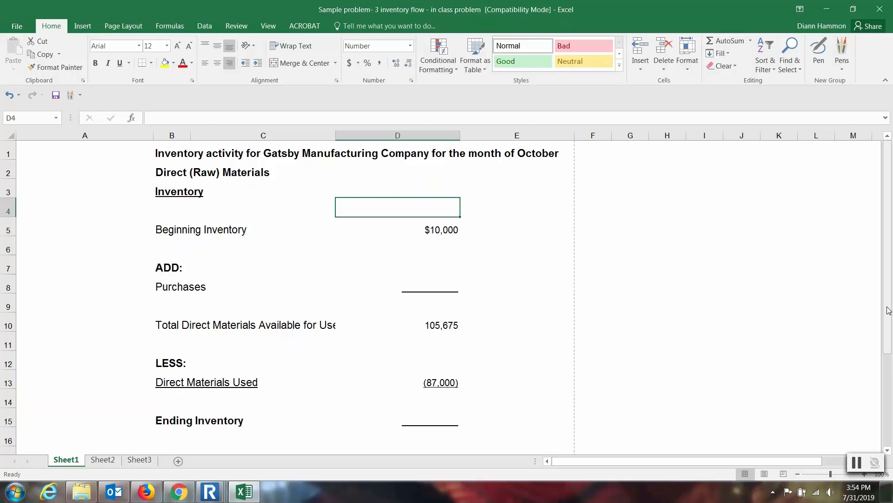
left_click(263, 325)
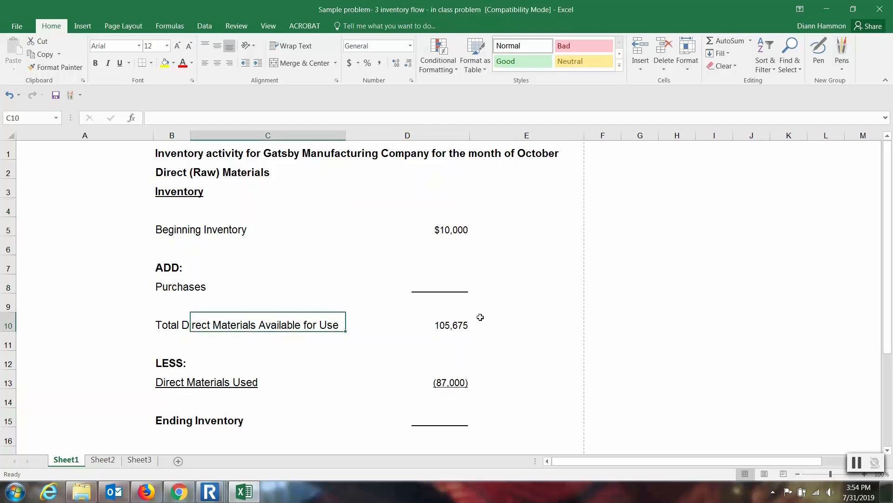
mouse_move(517, 354)
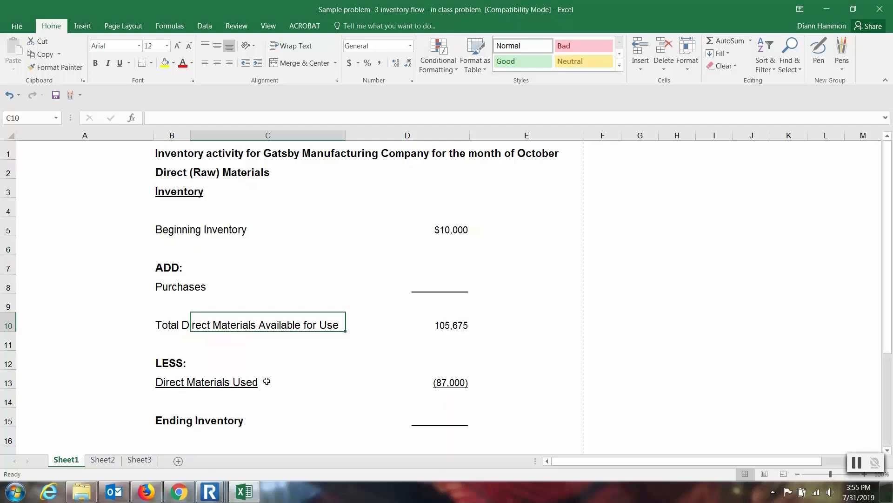
mouse_move(455, 401)
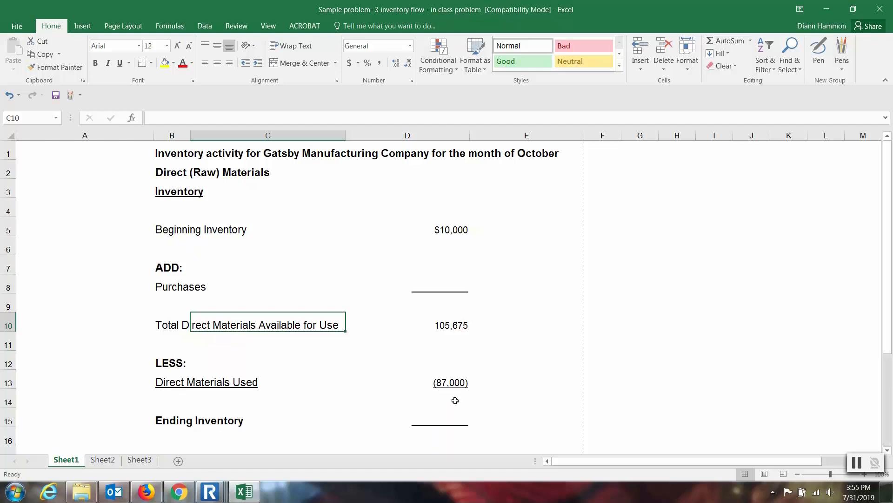
mouse_move(452, 418)
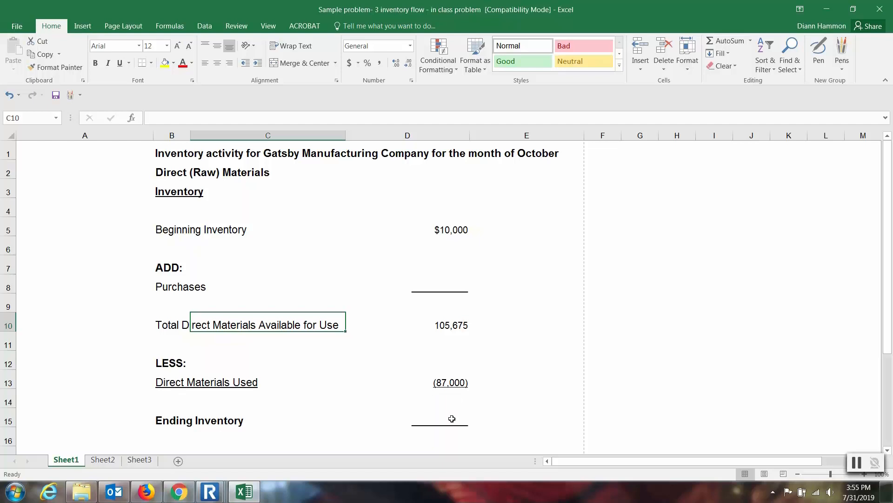
mouse_move(791, 446)
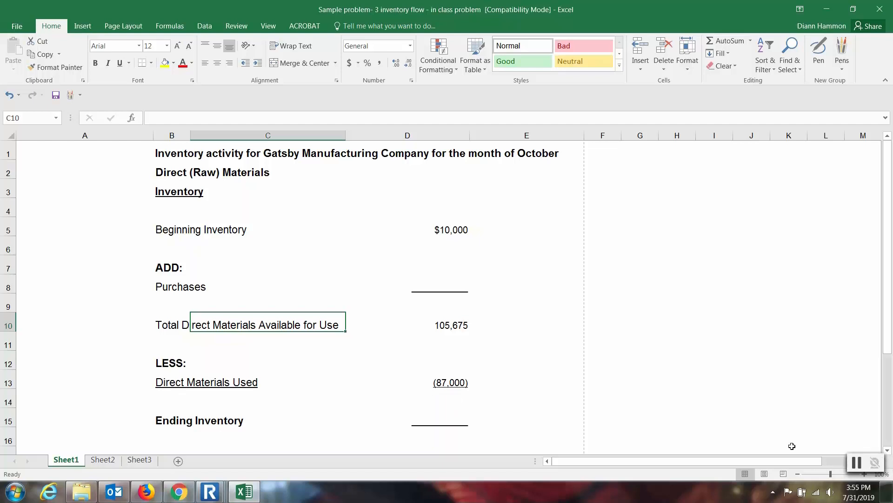
mouse_move(854, 479)
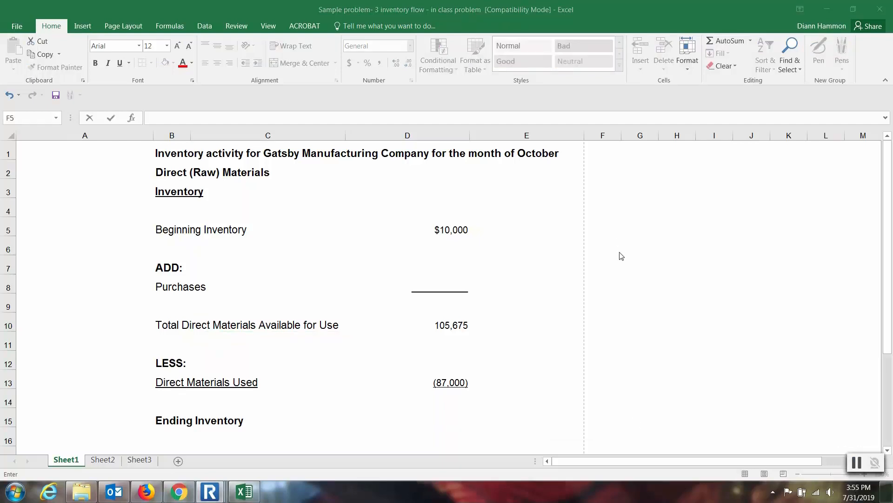
Step: Compute purchases in a helper cell as total available minus beginning inventory, giving 95,675
left_click(602, 230)
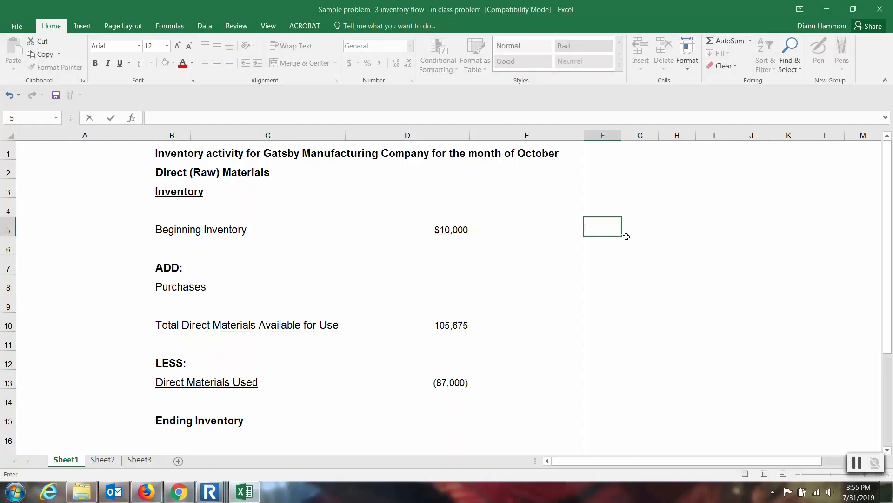
type("=")
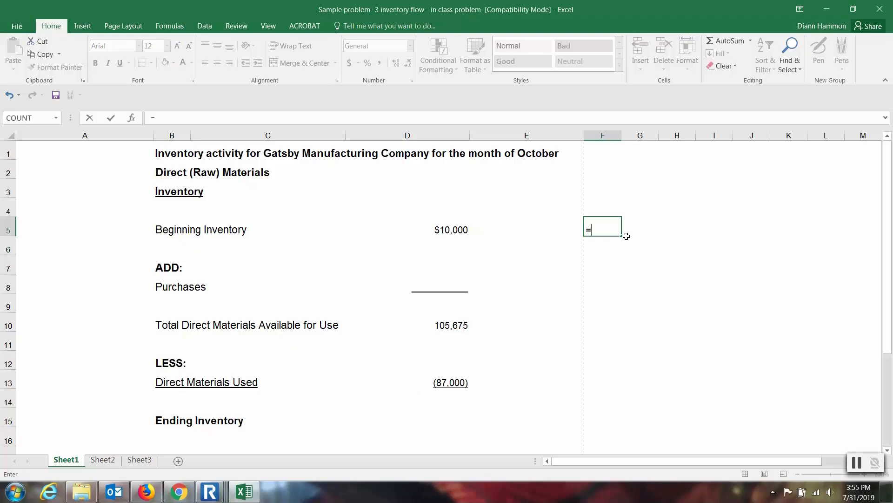
left_click(407, 325)
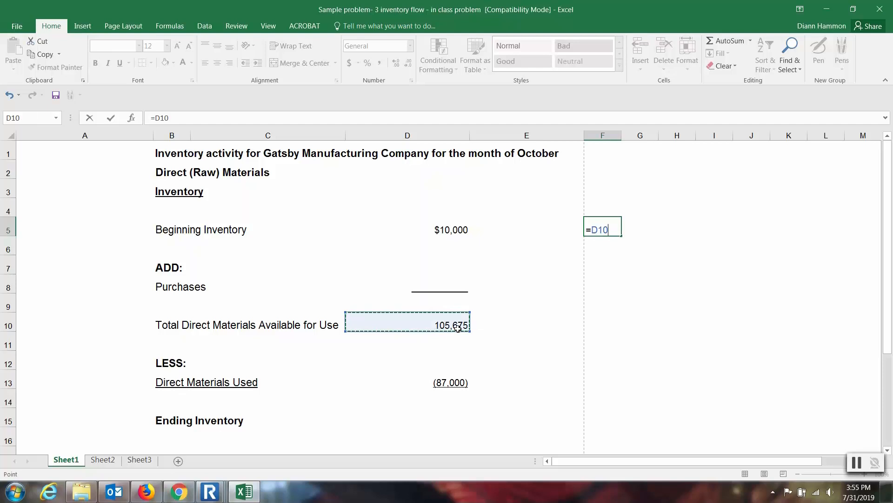
mouse_move(544, 324)
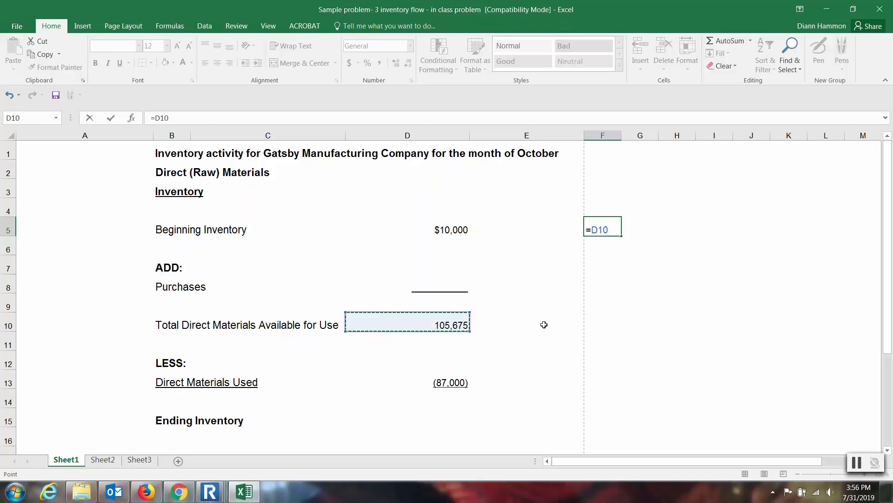
type("-")
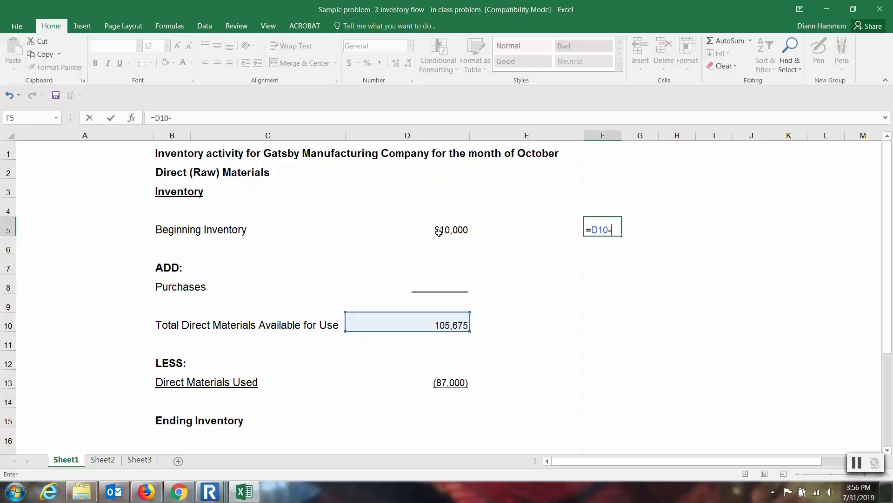
left_click(407, 229)
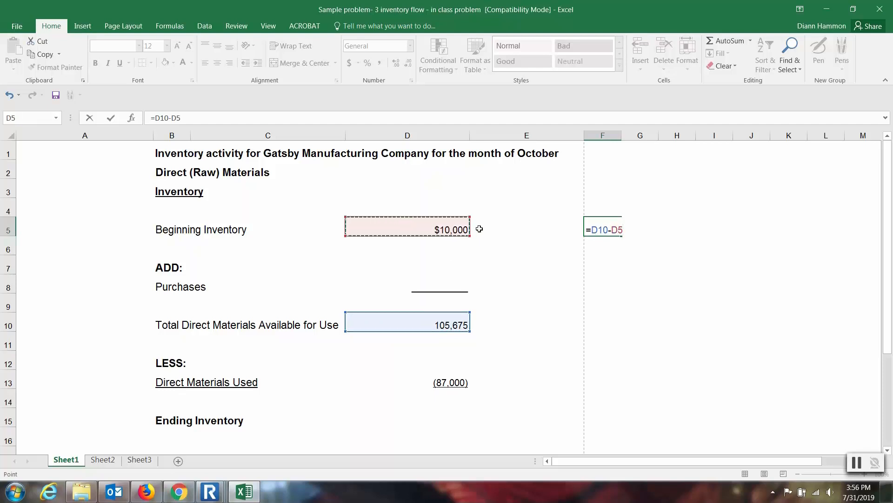
key("Enter")
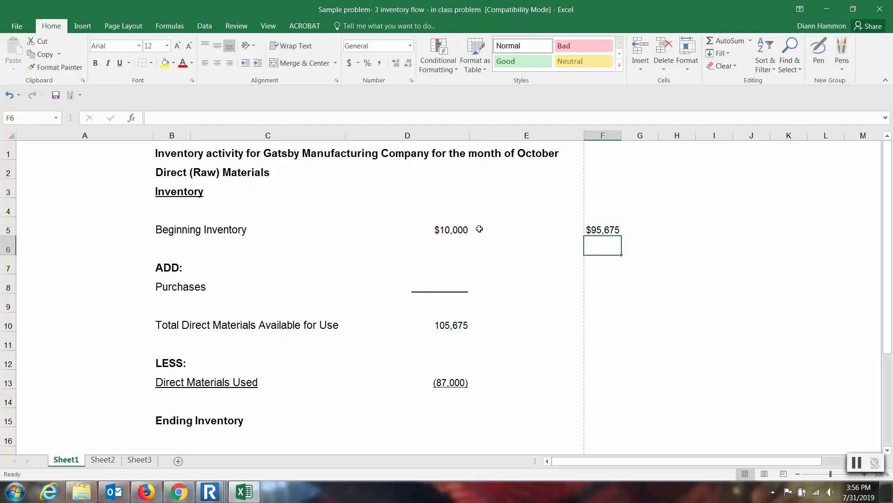
Step: Start the Purchases formula in D8
left_click(407, 286)
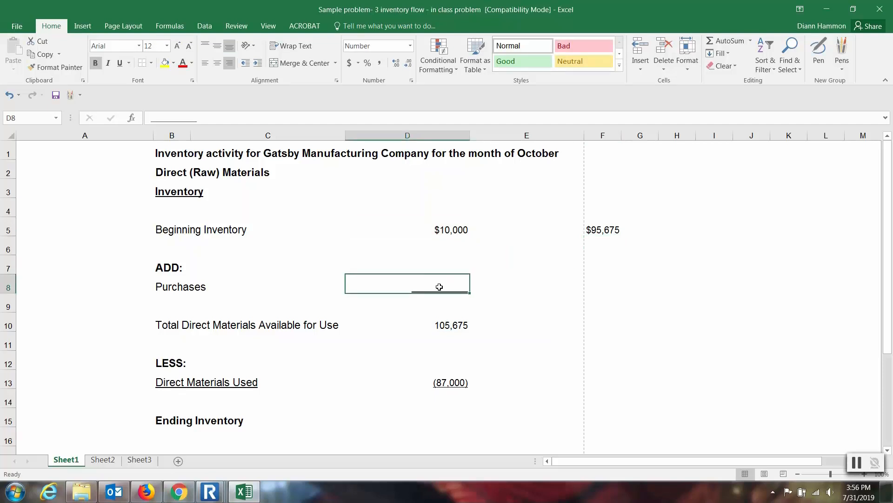
type("=")
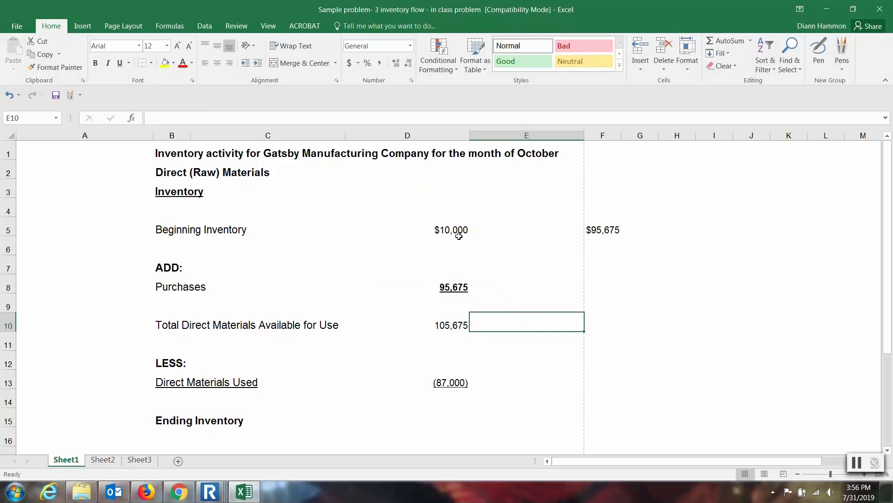
left_click(407, 287)
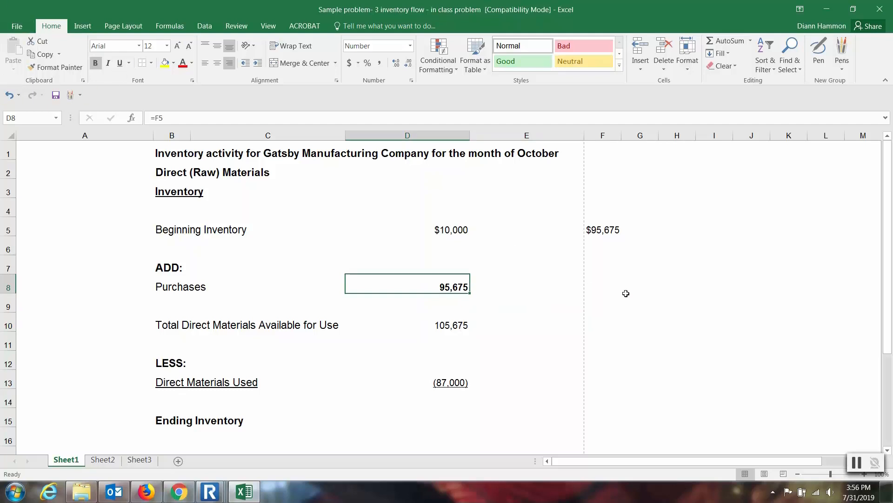
mouse_move(462, 286)
type("=")
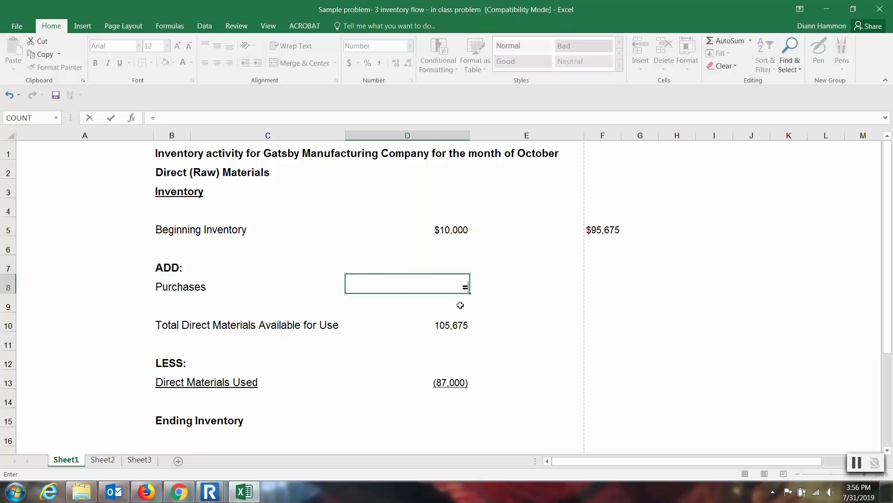
Step: Finish Purchases in D8 as =D10-D5 showing 95,675 and underline it
left_click(407, 325)
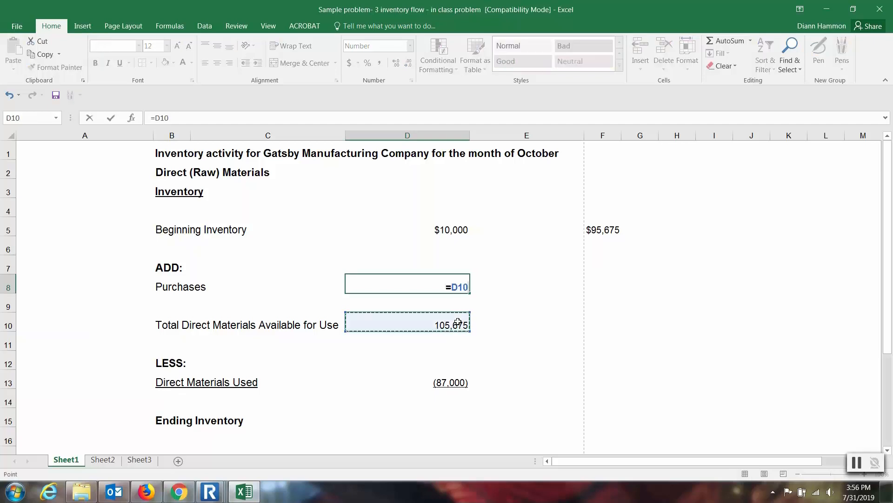
type("-D5")
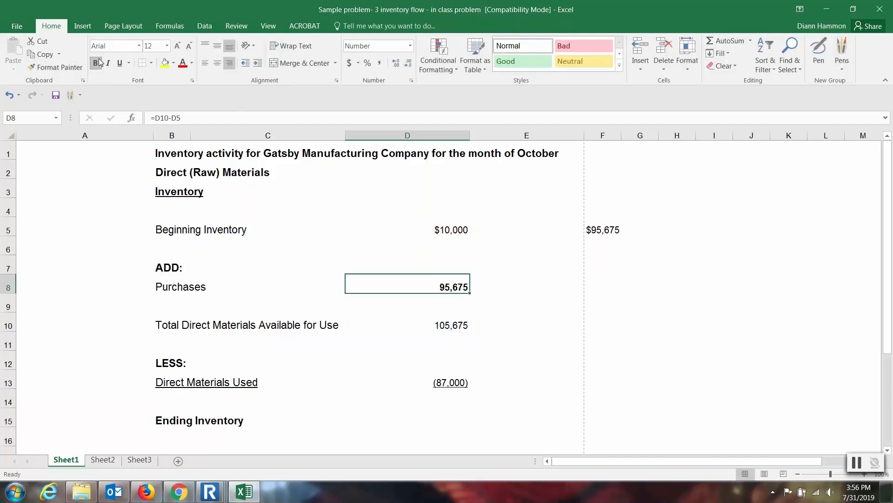
left_click(526, 339)
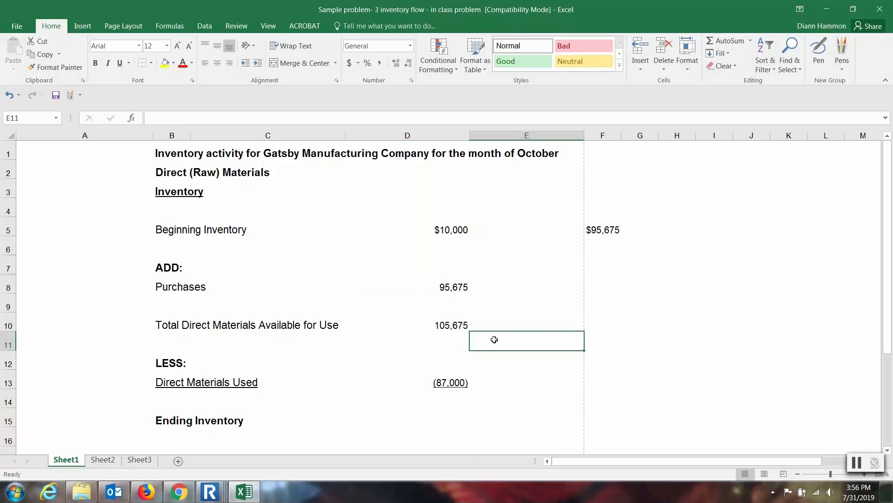
left_click(407, 286)
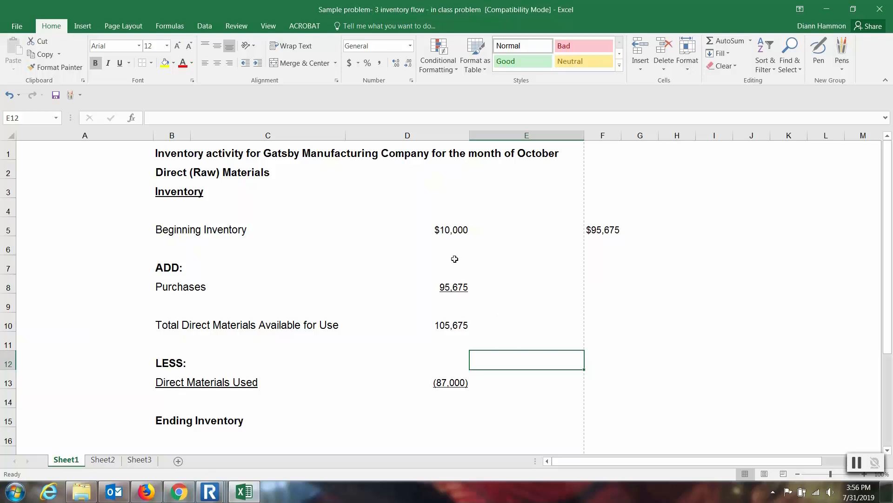
mouse_move(438, 348)
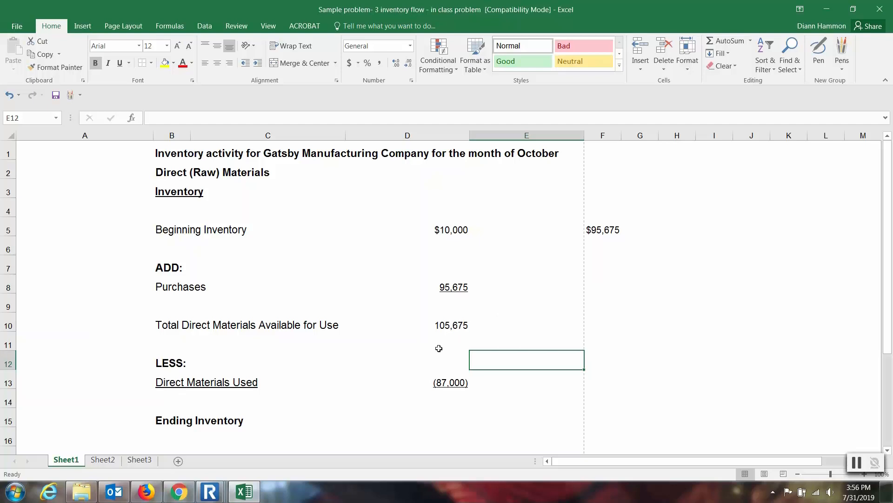
mouse_move(475, 379)
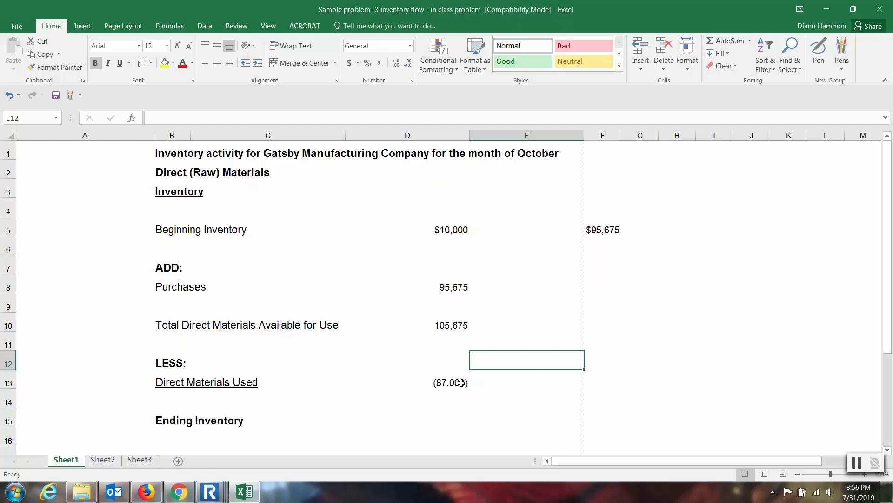
scroll("down", 3)
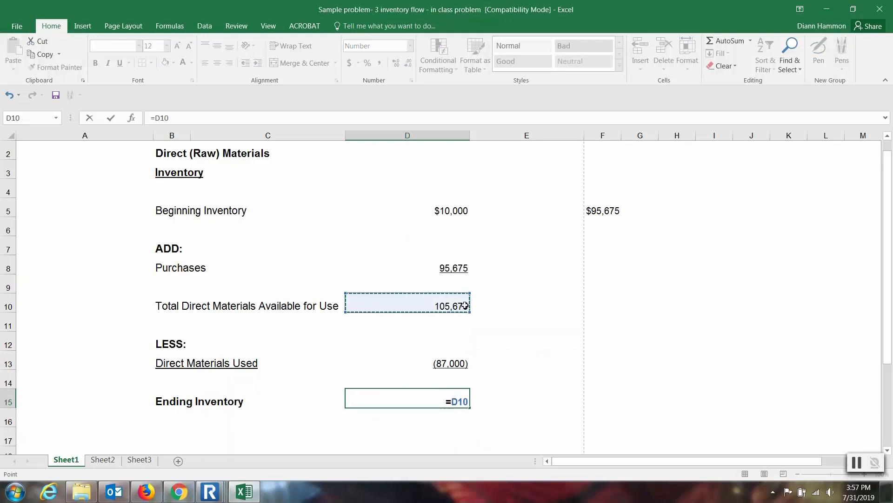
Step: Enter Ending Inventory in D15 as total available minus materials used, 18,675, and underline it
type("-")
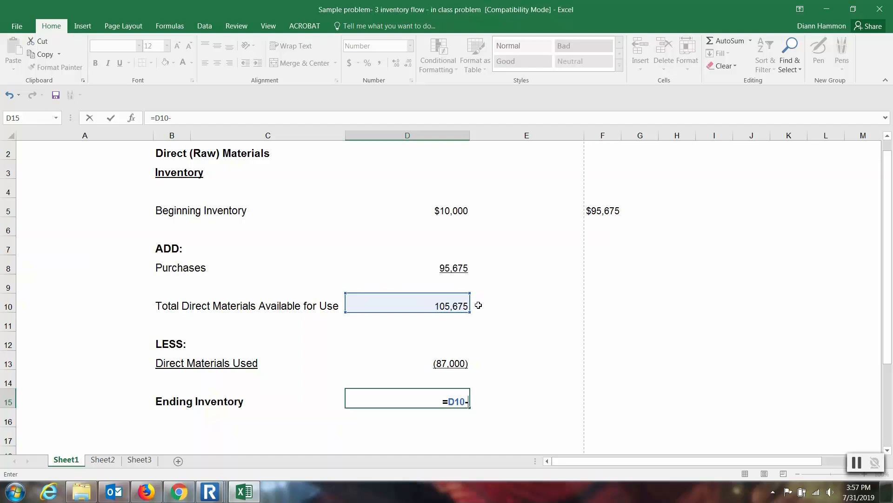
left_click(407, 363)
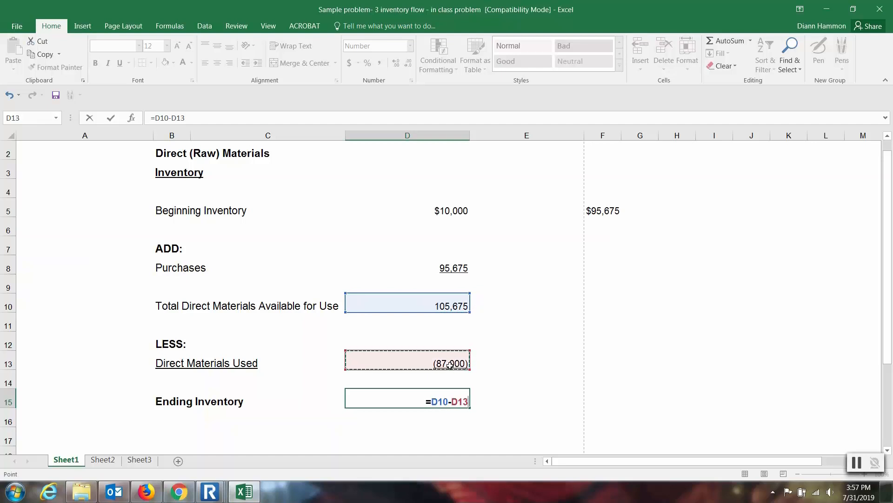
key("enter")
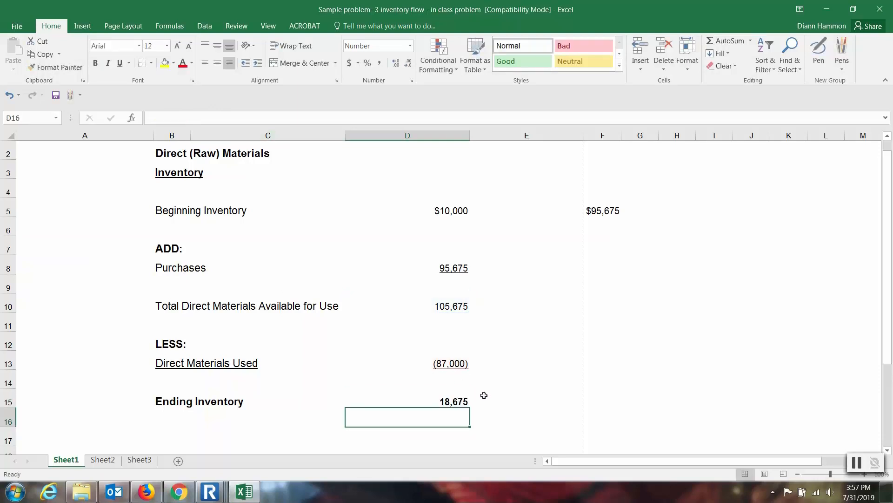
left_click(407, 401)
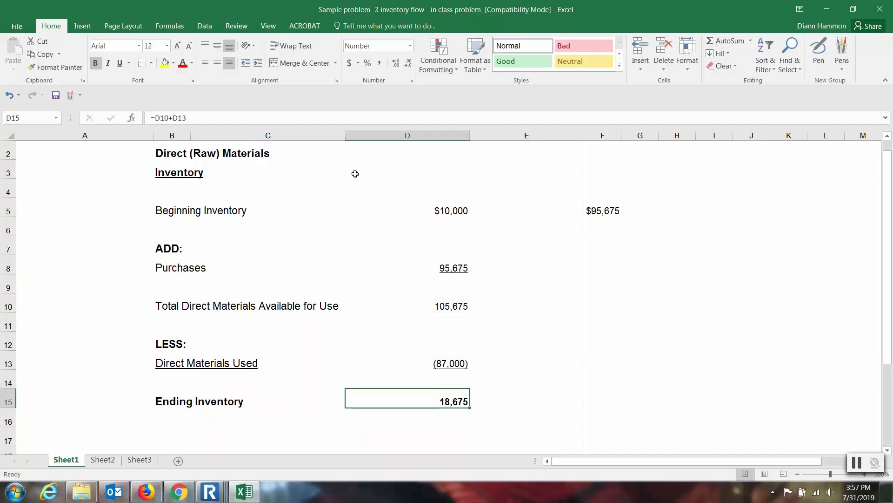
left_click(130, 62)
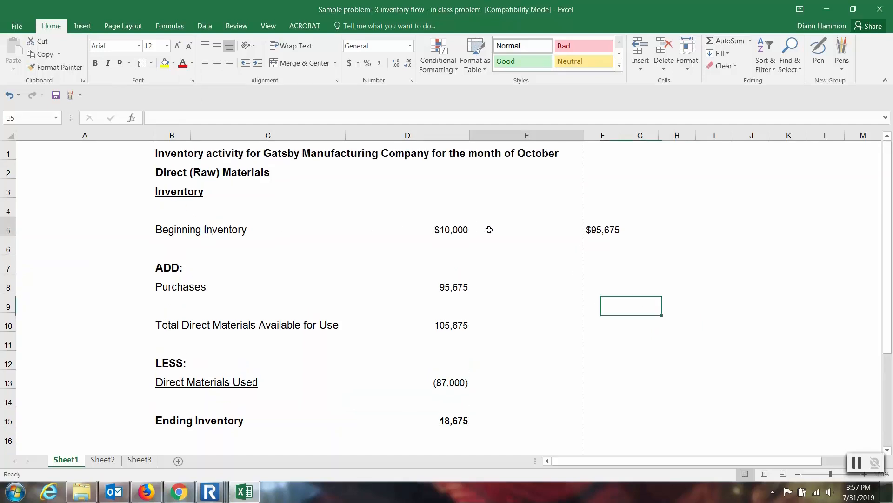
Step: Add 'Balance Sheet Beg of period' beside Beginning Inventory and 'Balance Sheet End of Period - October' beside Ending Inventory
type("Balance Sheet B")
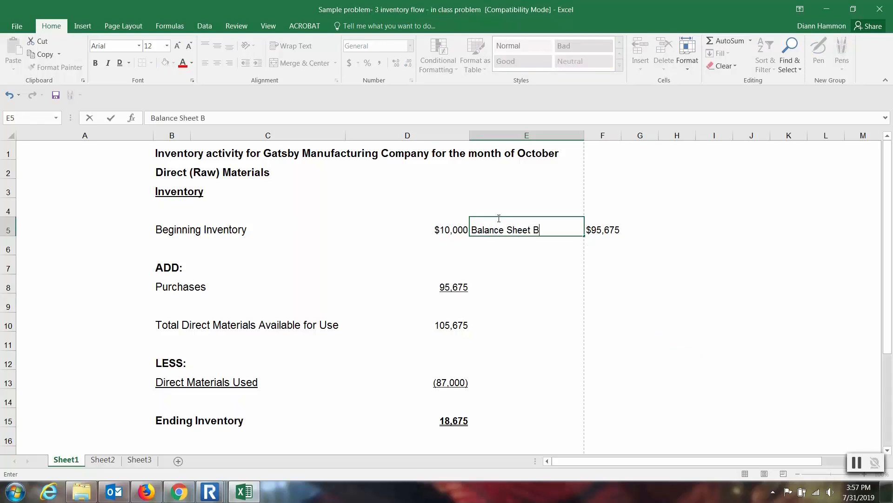
type("eg of perio")
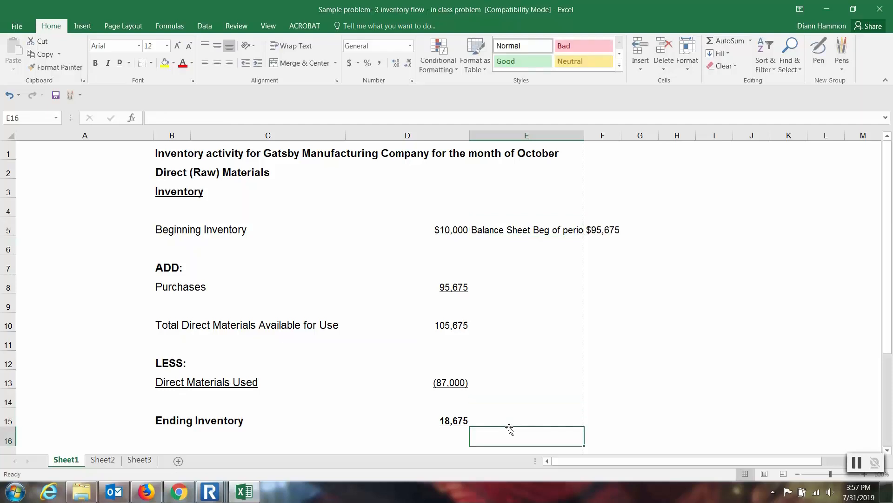
type("Balance Sheet End")
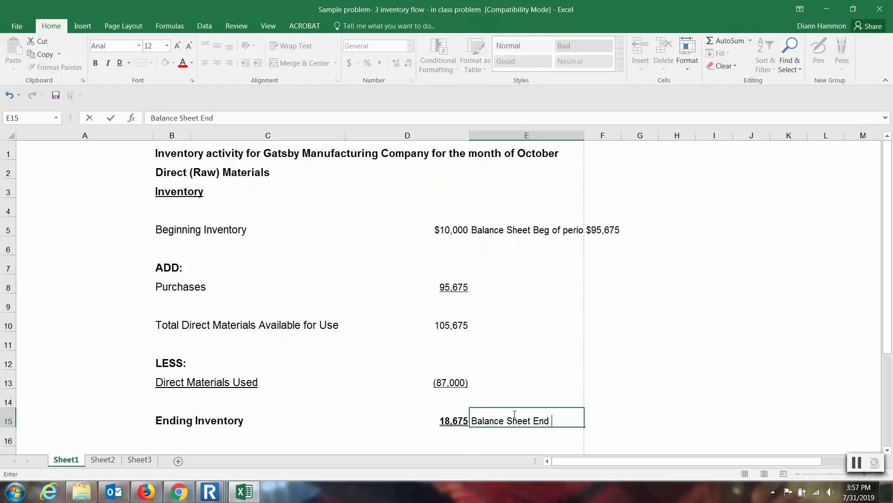
type("of Perid")
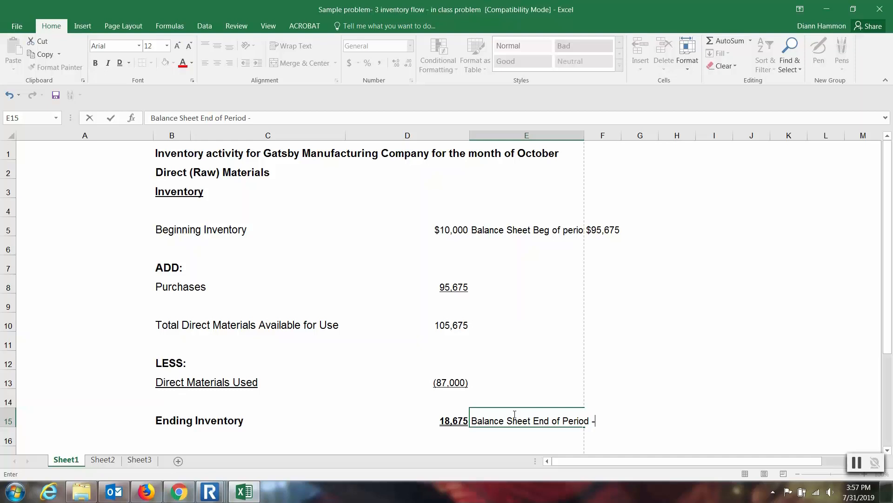
type("Octoboer")
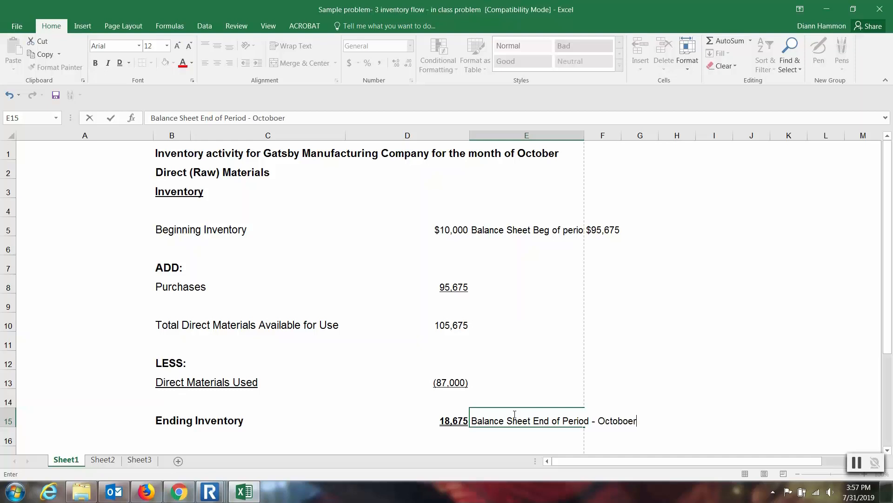